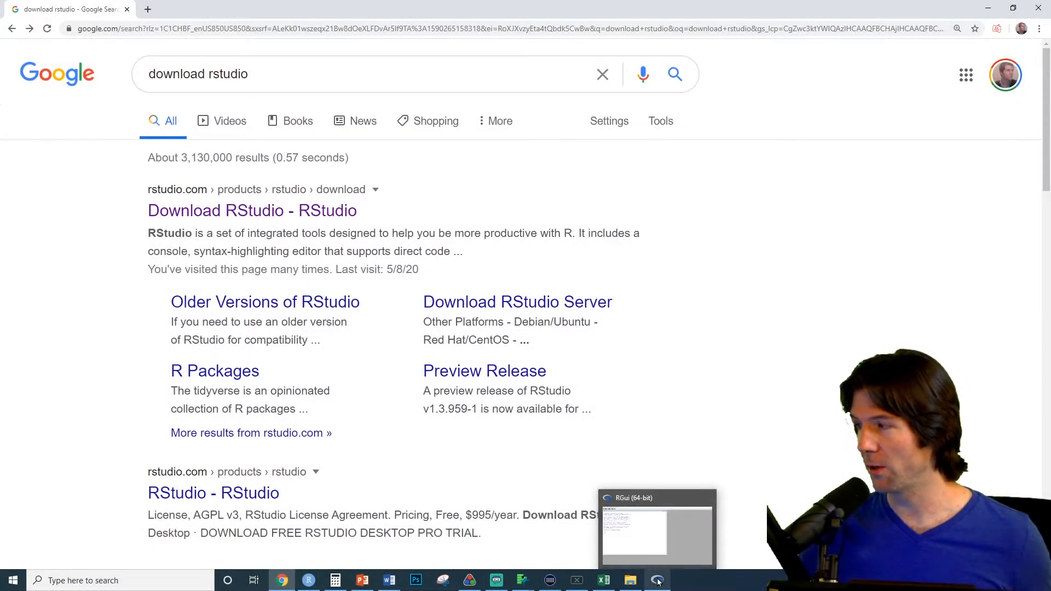
# Step: Open the 'Download RStudio - RStudio' page from the search results
pyautogui.click(657, 580)
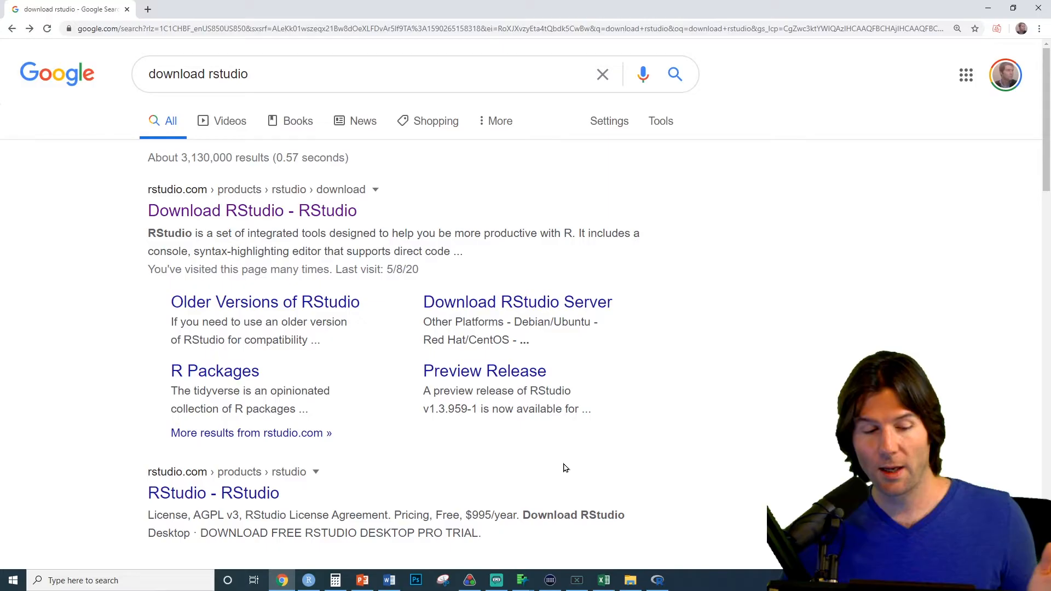
pyautogui.moveTo(323, 218)
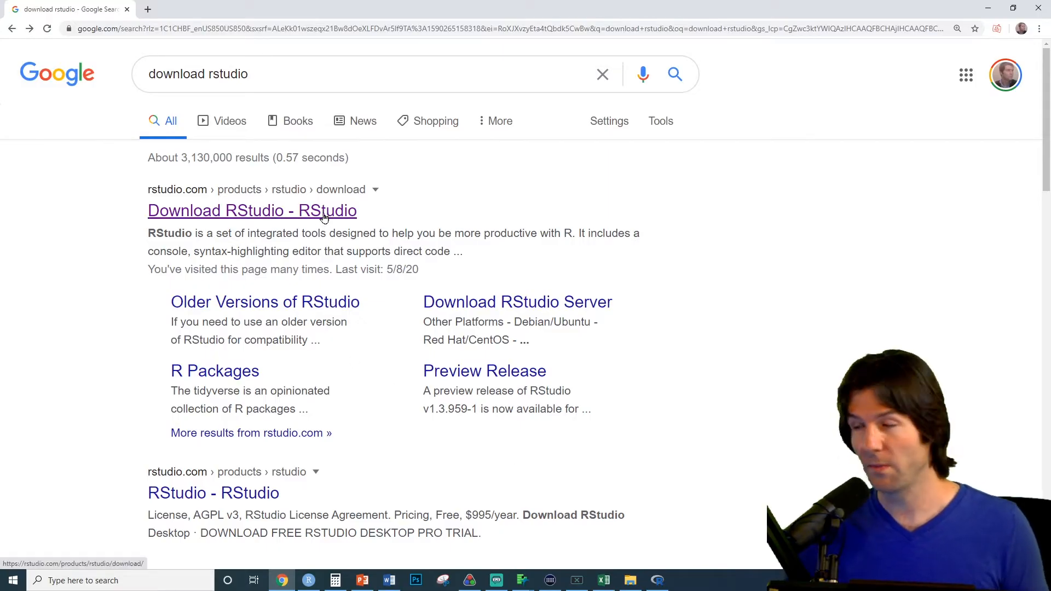
pyautogui.click(251, 210)
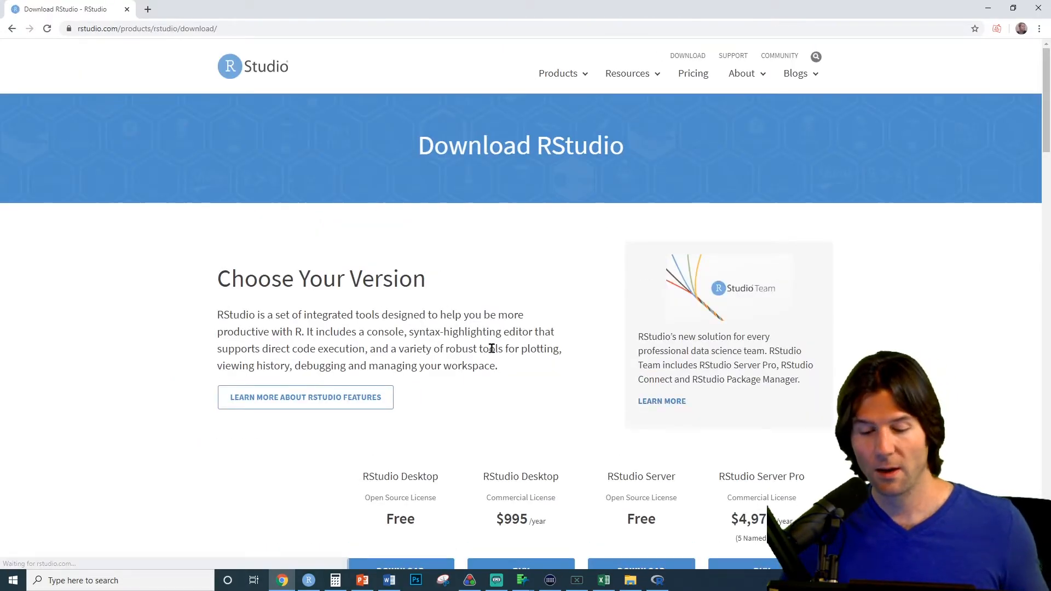
pyautogui.scroll(-3)
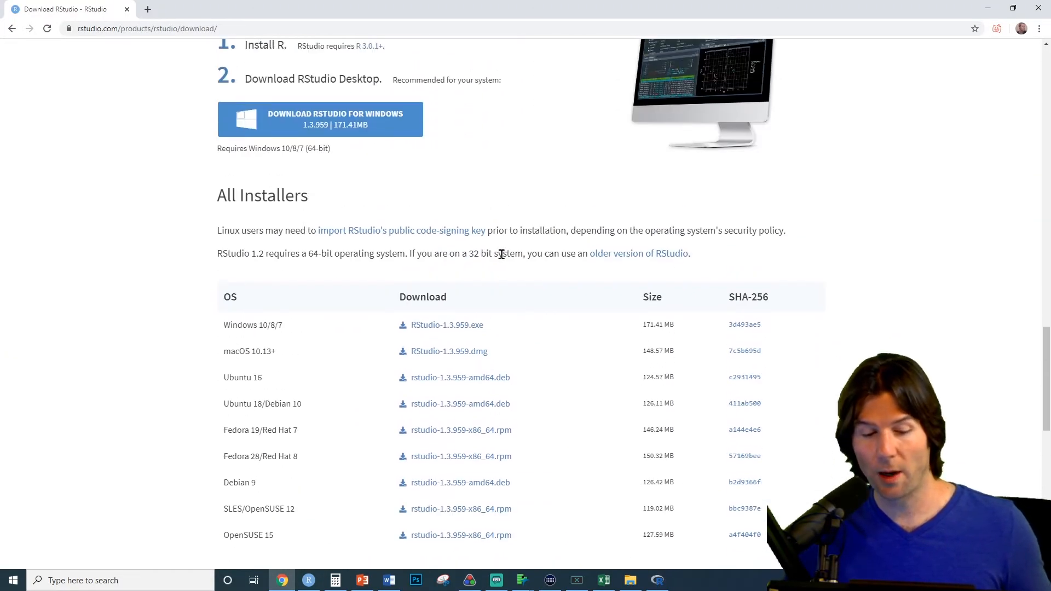
pyautogui.moveTo(228, 338)
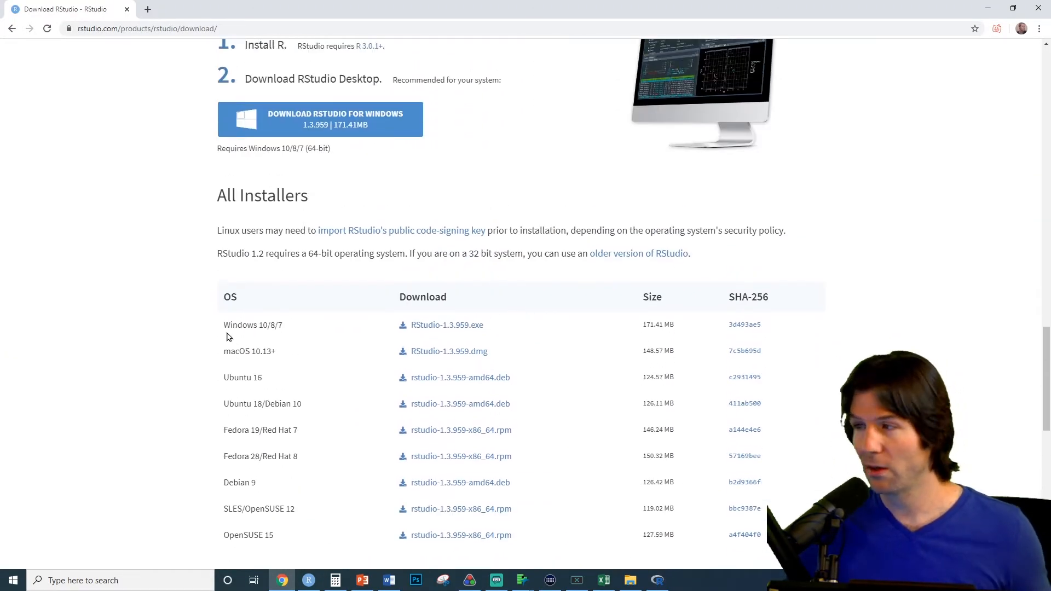
pyautogui.moveTo(224, 356)
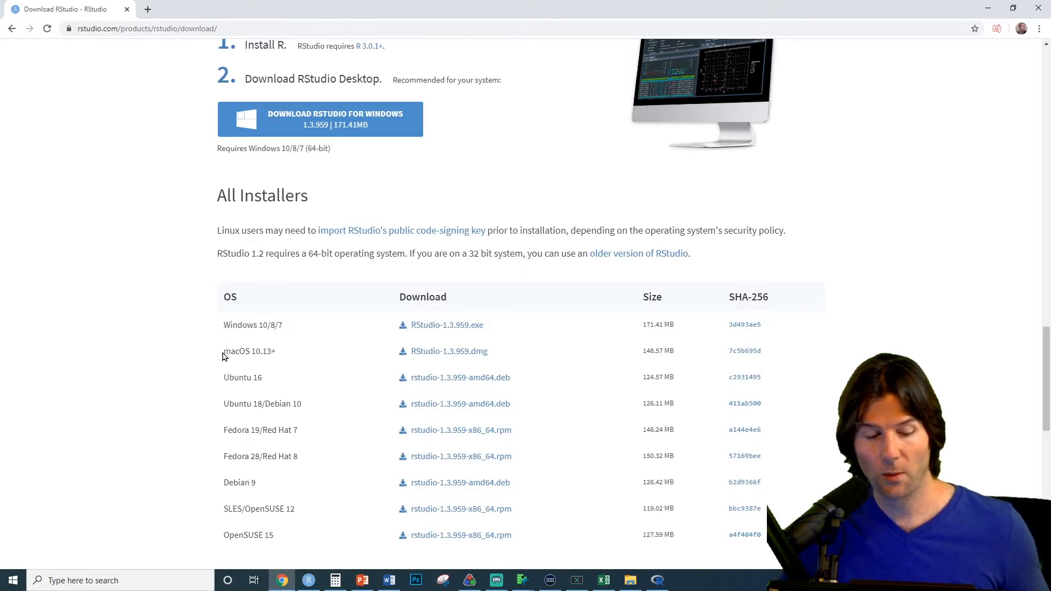
# Step: Highlight macOS 10.13+ in the All Installers table, then switch to the open RStudio IDE
pyautogui.doubleClick(250, 351)
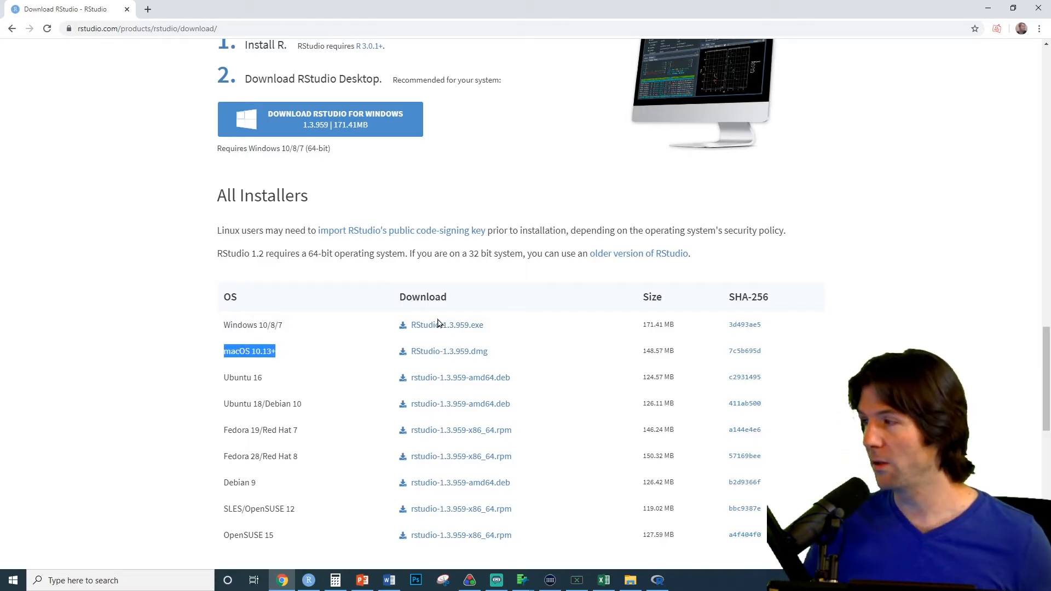
pyautogui.moveTo(332, 328)
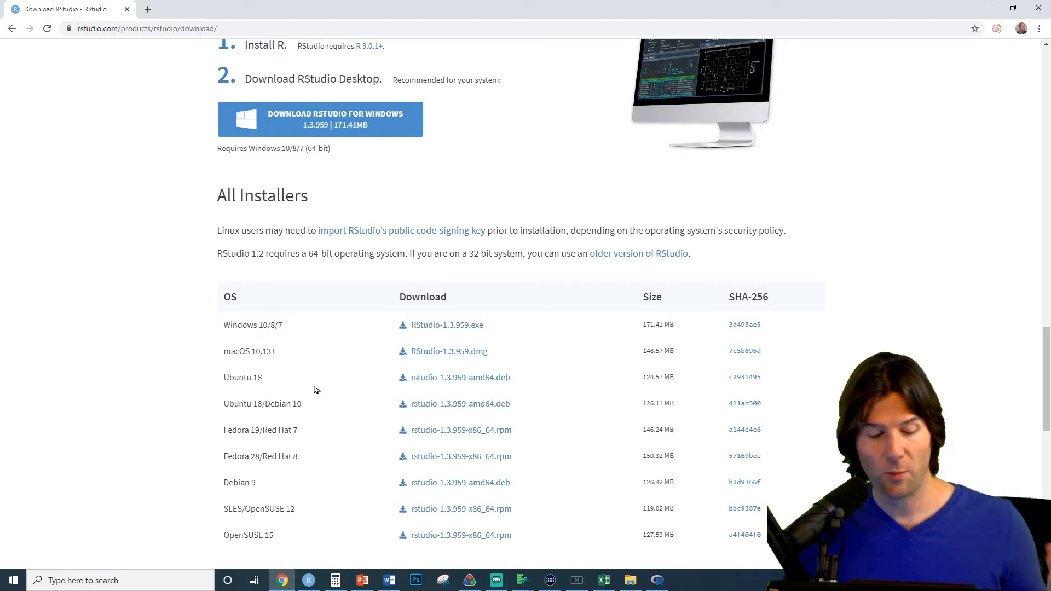
pyautogui.scroll(-3)
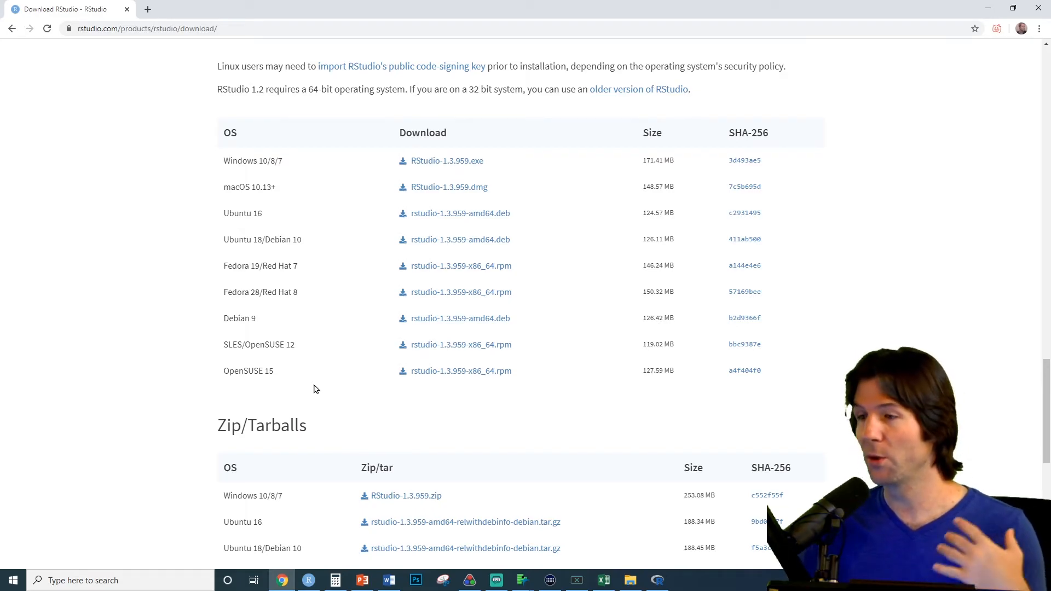
pyautogui.scroll(3)
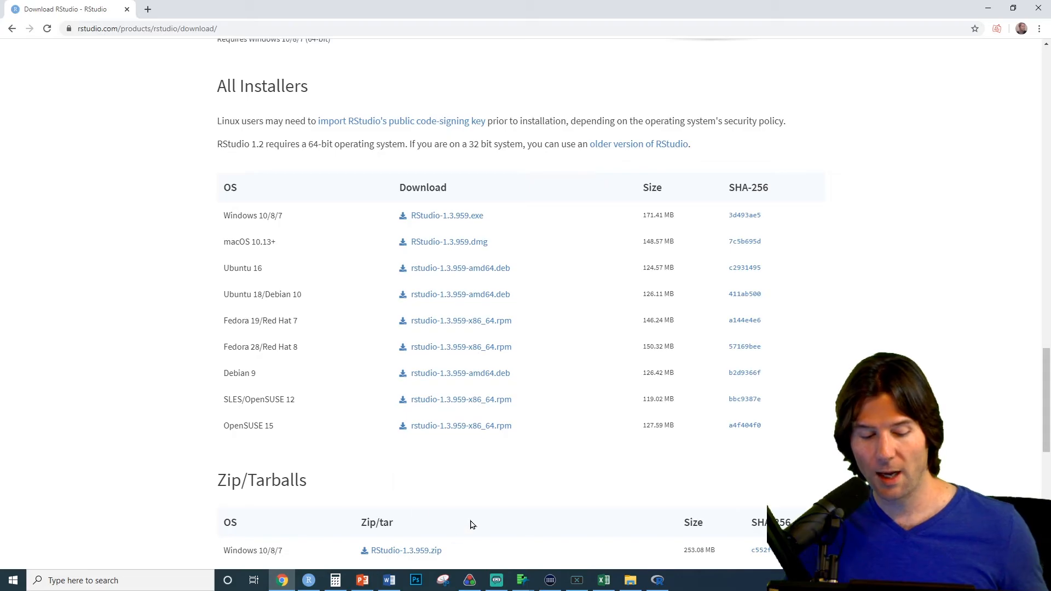
pyautogui.moveTo(449, 522)
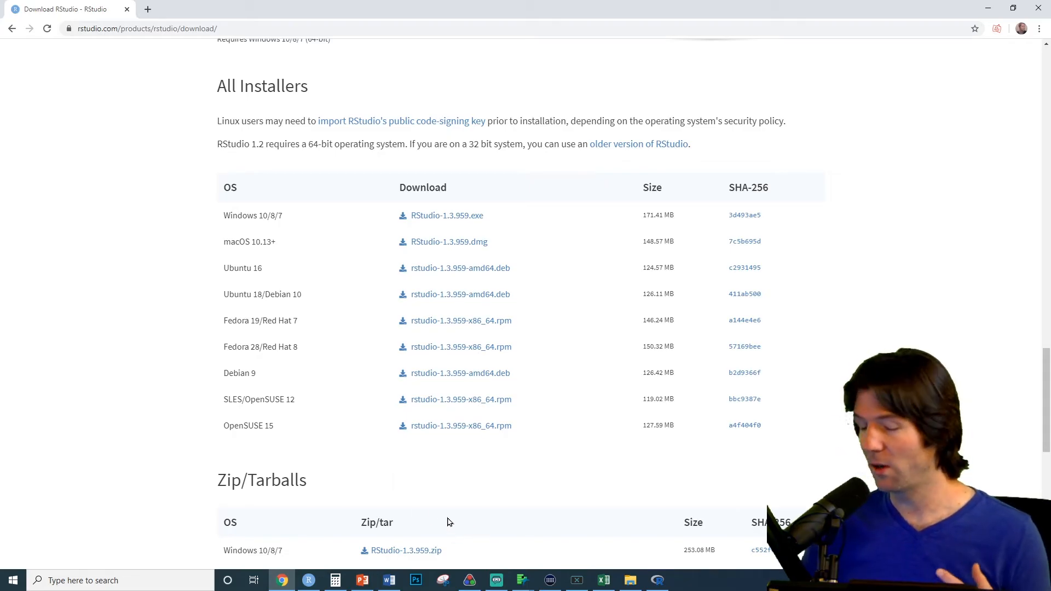
pyautogui.click(308, 580)
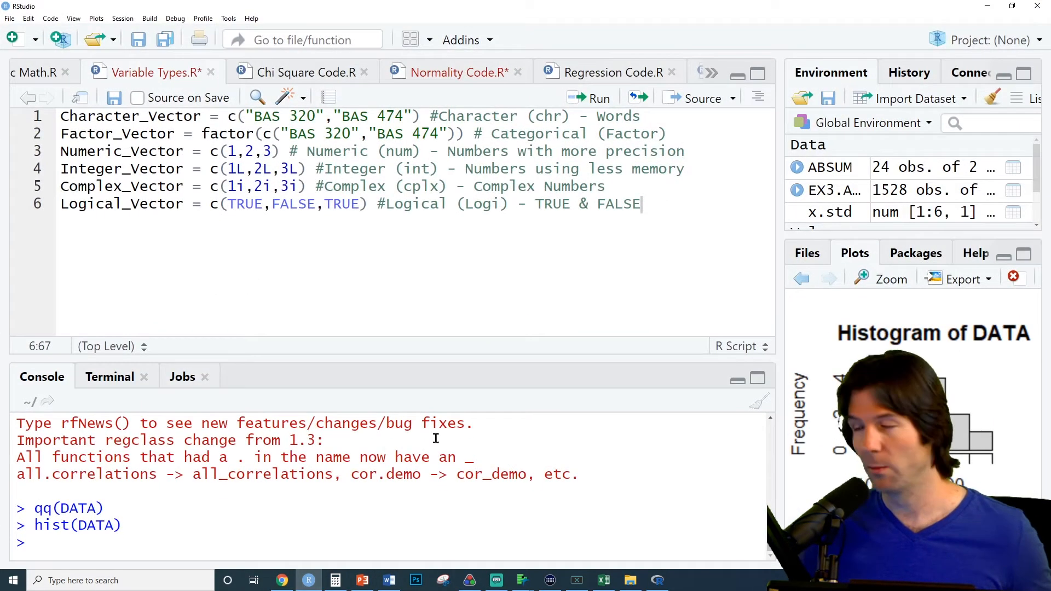